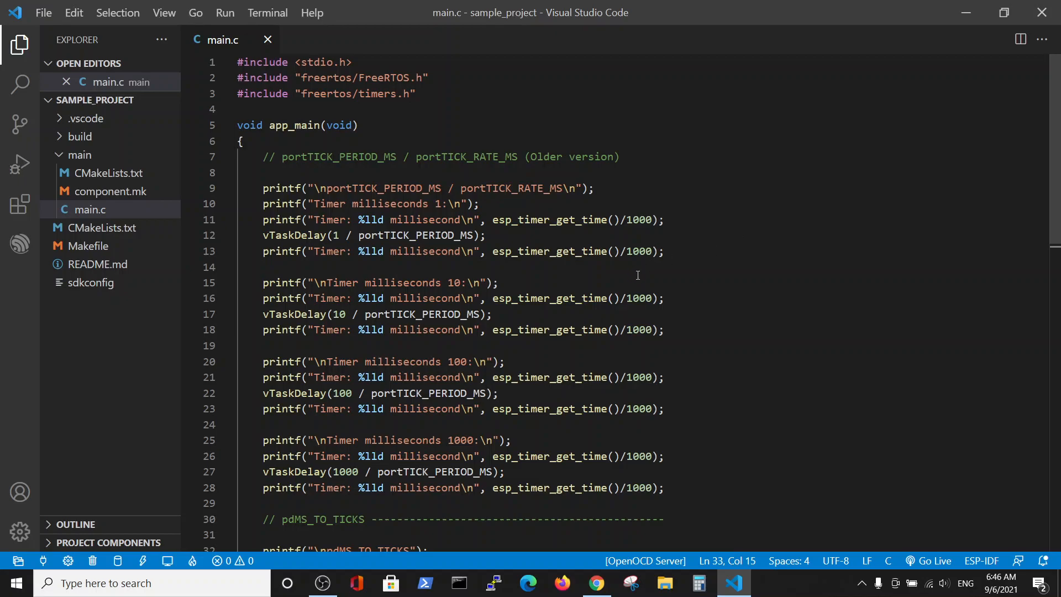
mouse_move(794, 295)
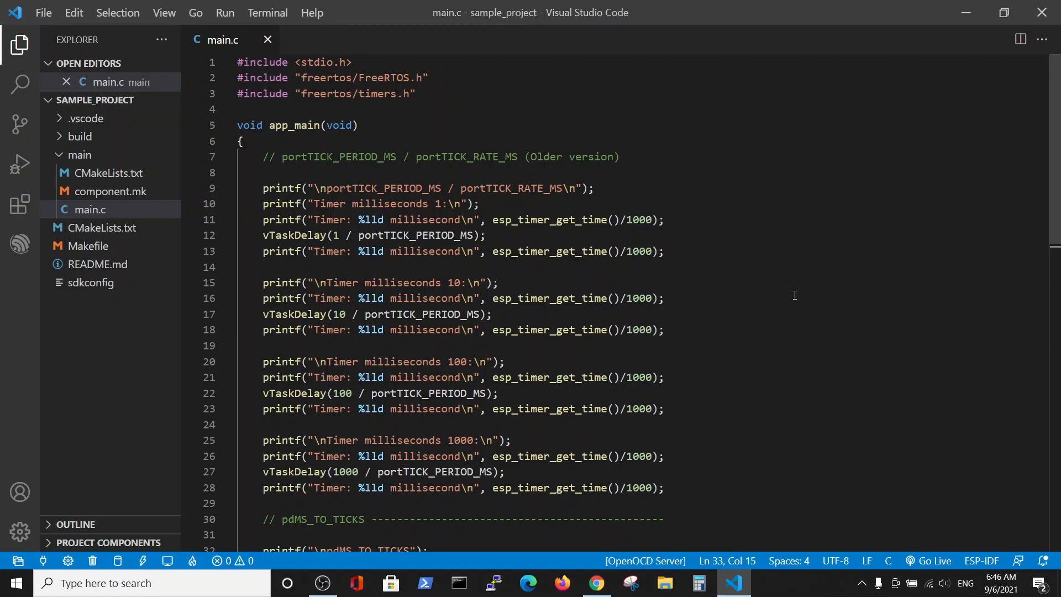
mouse_move(453, 240)
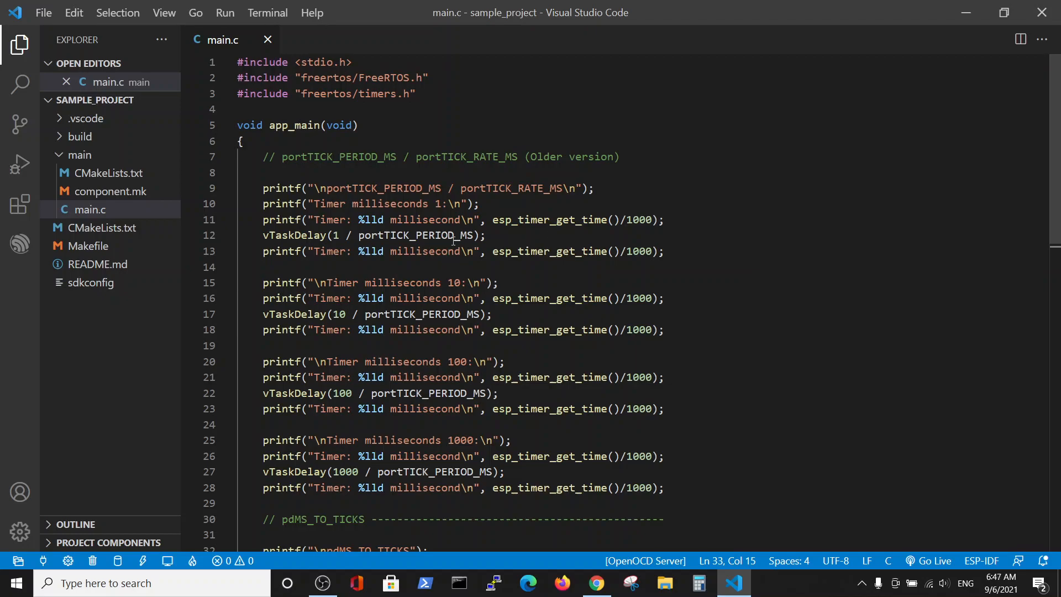
mouse_move(385, 259)
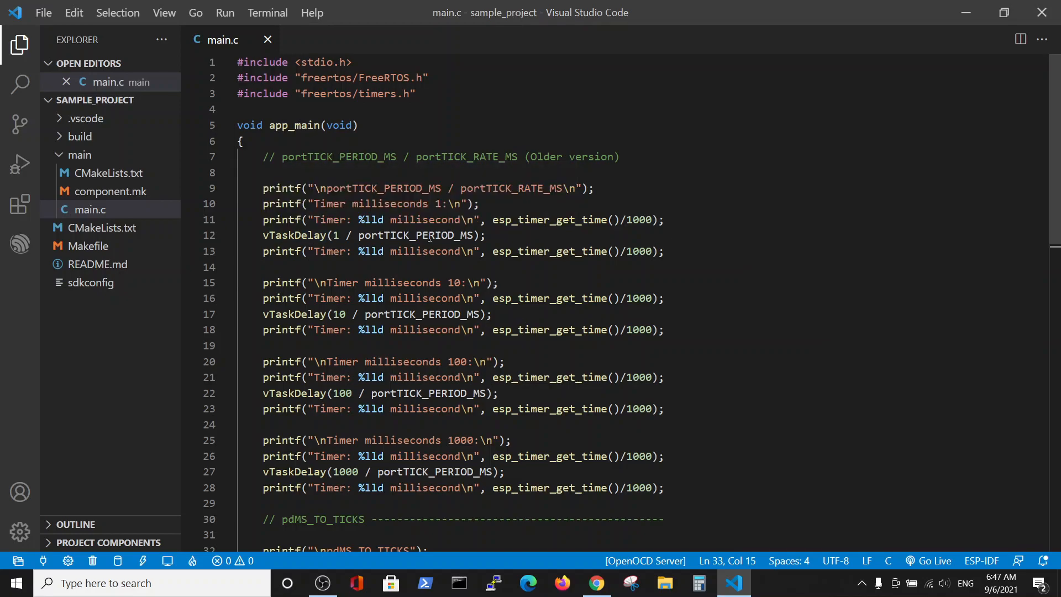
mouse_move(426, 234)
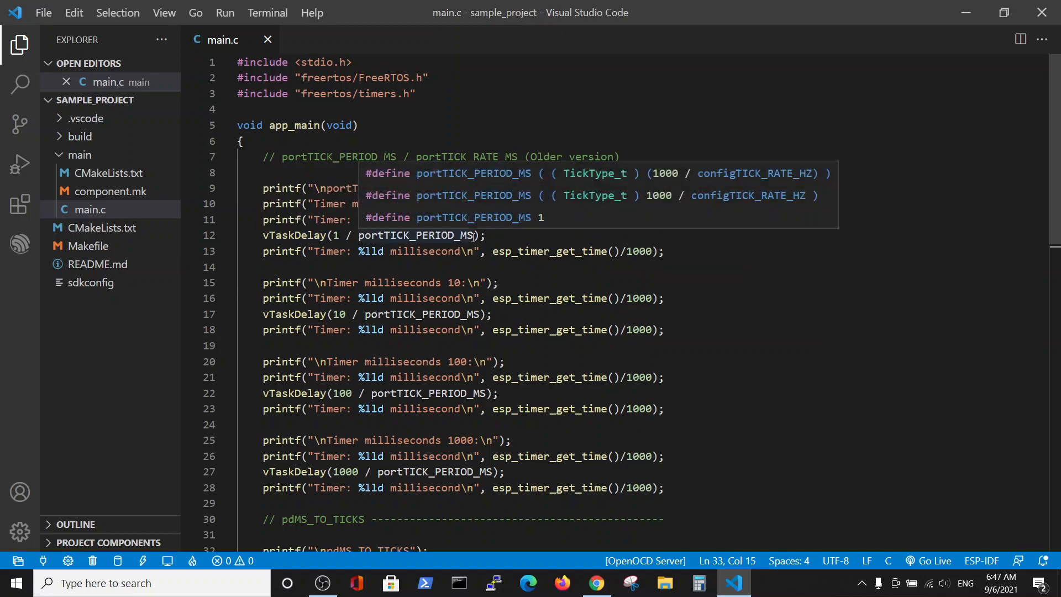
mouse_move(451, 189)
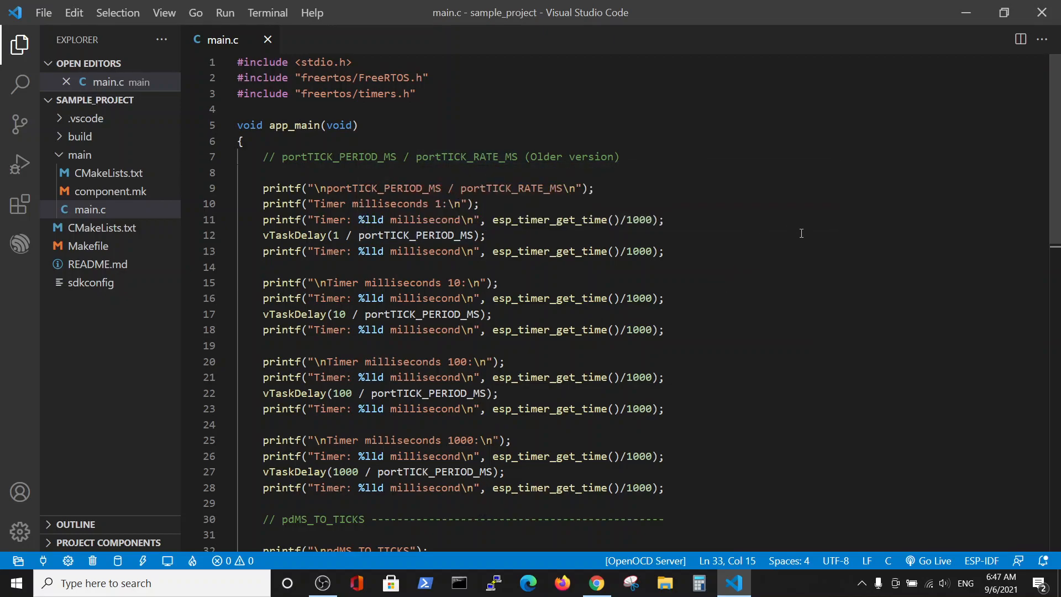
mouse_move(744, 263)
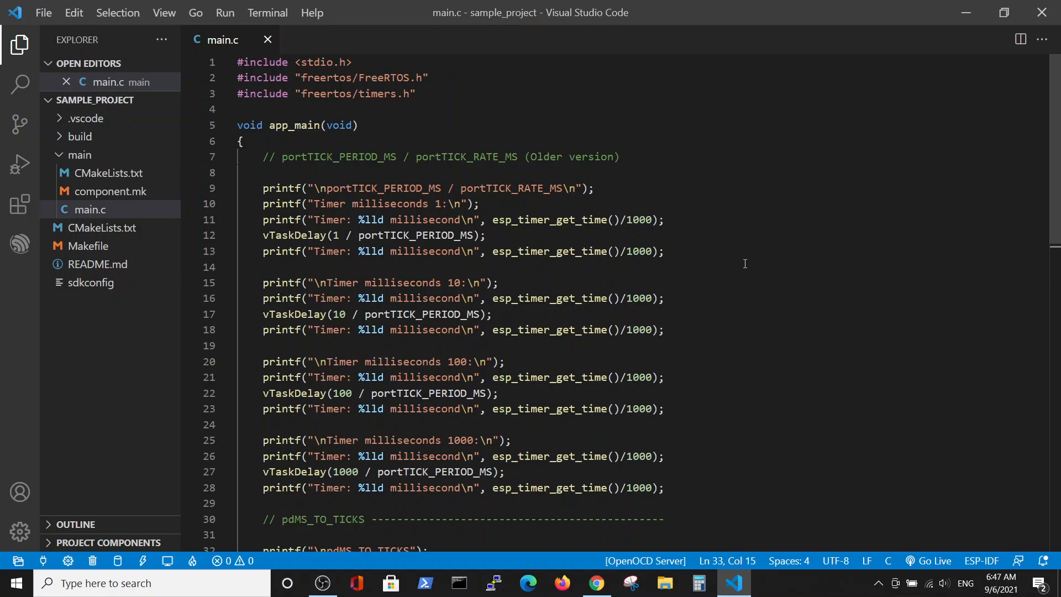
mouse_move(544, 519)
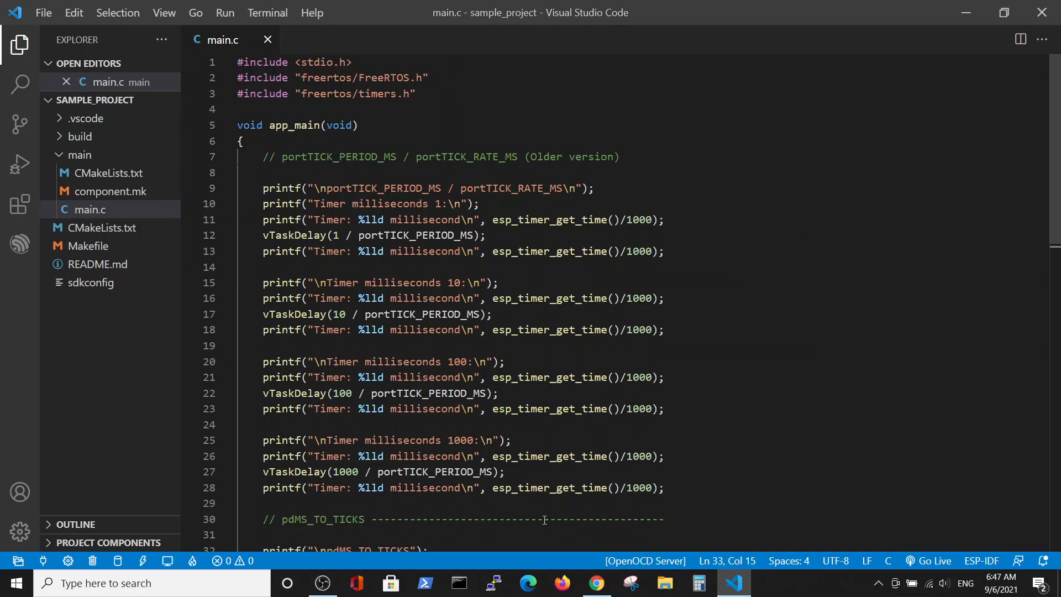
Start the ESP-IDF Build, Flash and Monitor run from the status bar after reviewing main.c
scroll(down, 3)
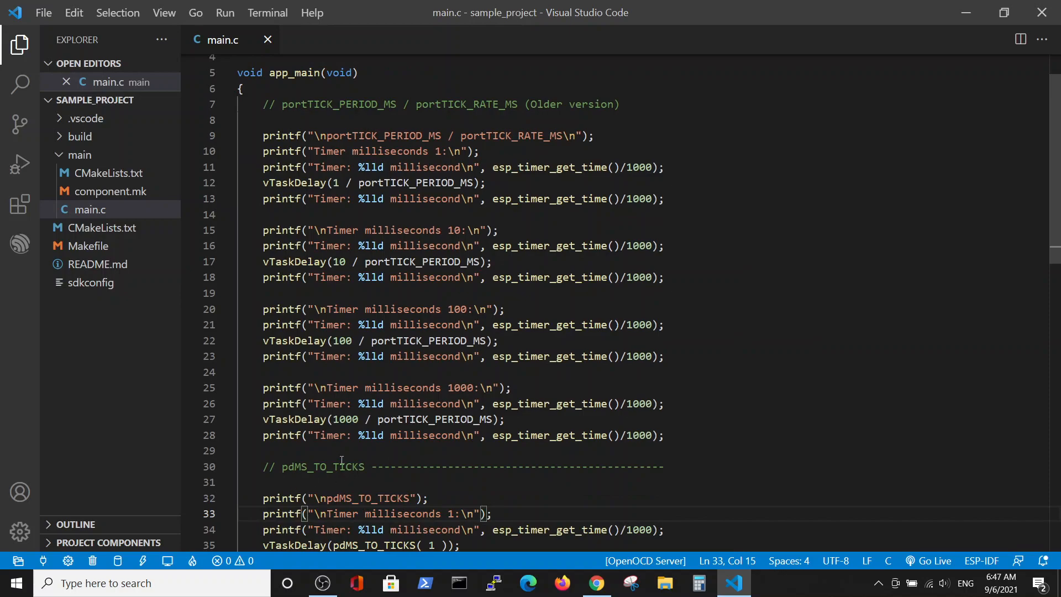
mouse_move(370, 466)
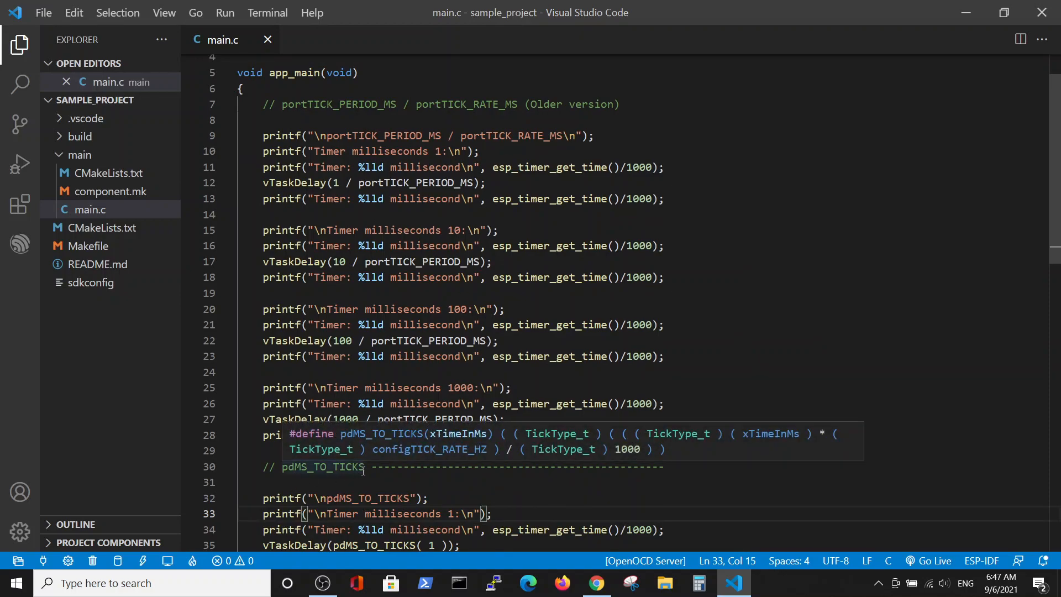
scroll(down, 3)
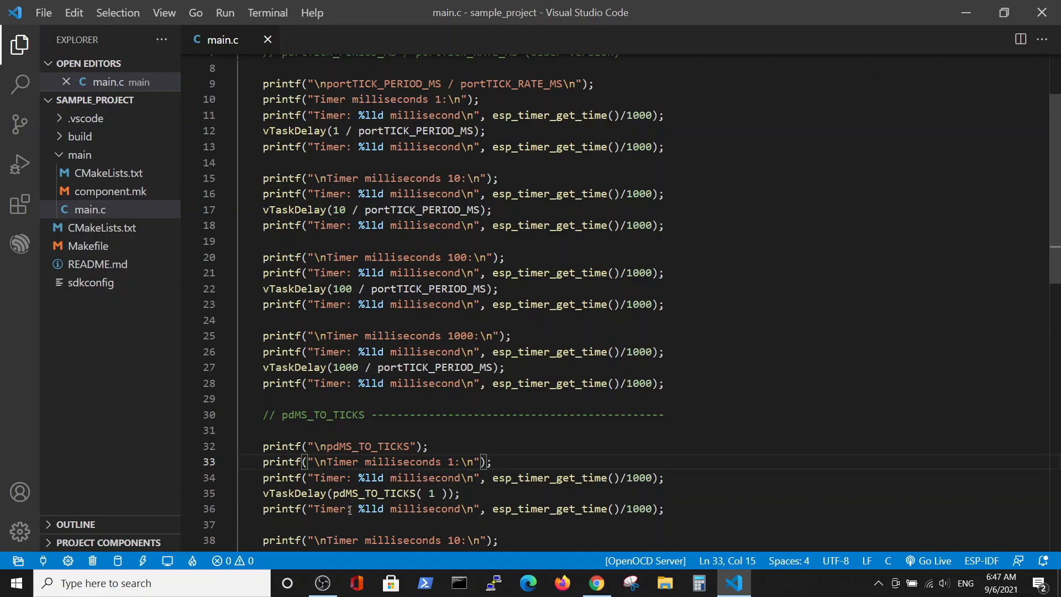
mouse_move(364, 375)
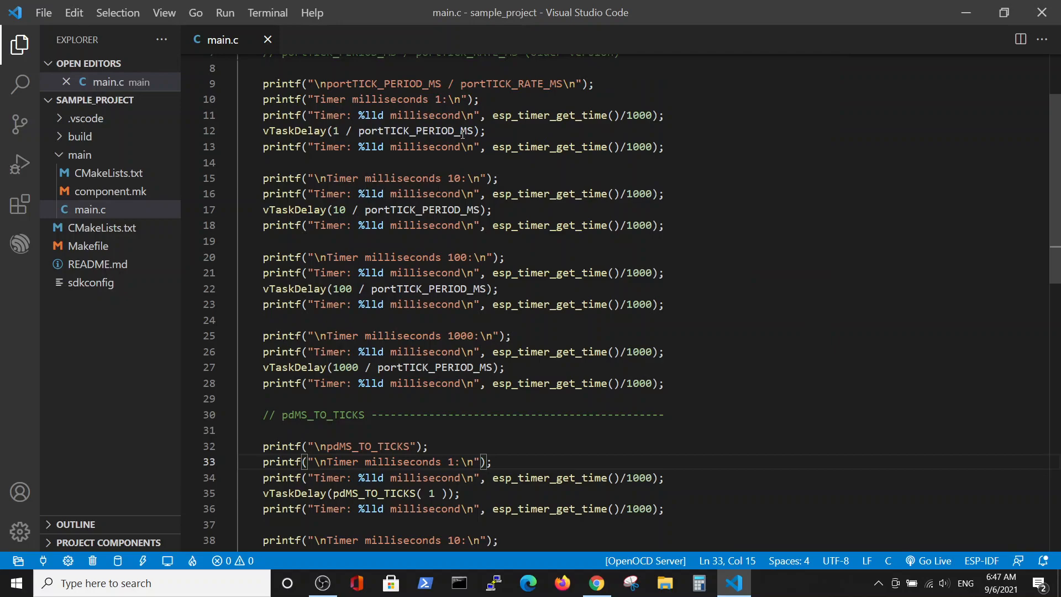
mouse_move(521, 147)
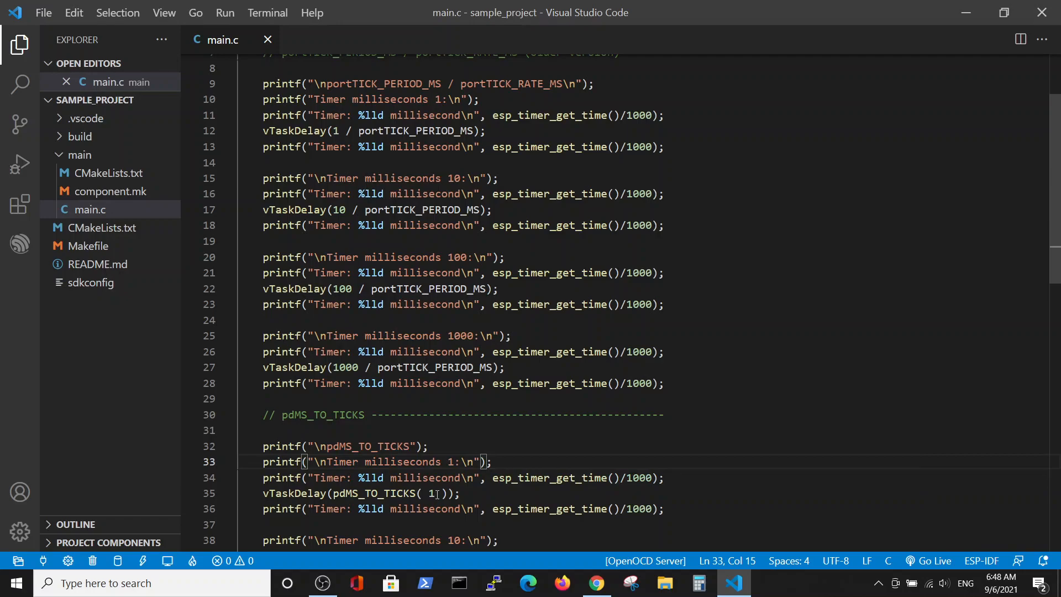
mouse_move(433, 493)
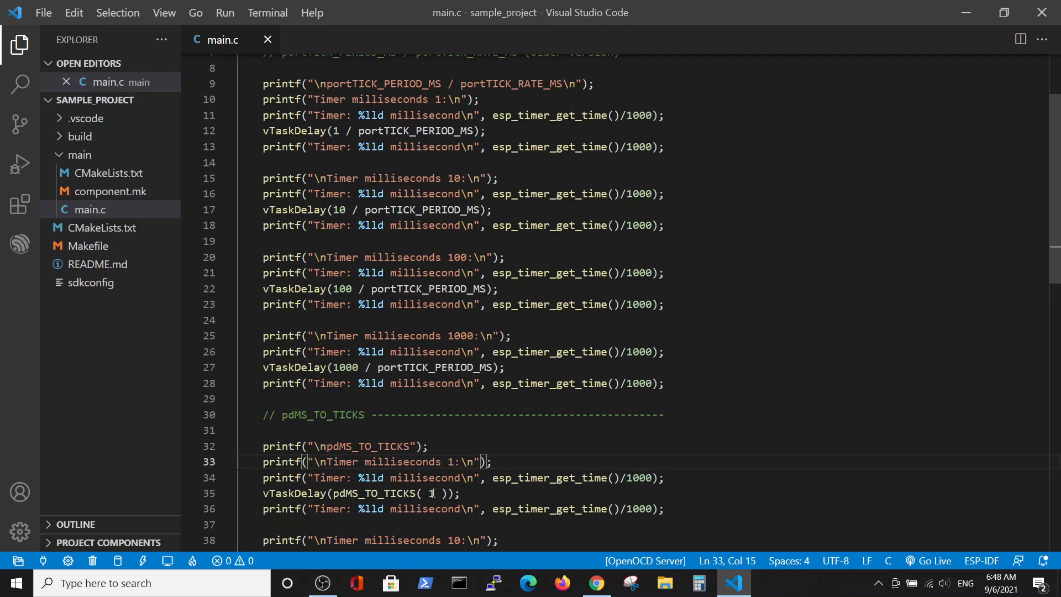
scroll(down, 3)
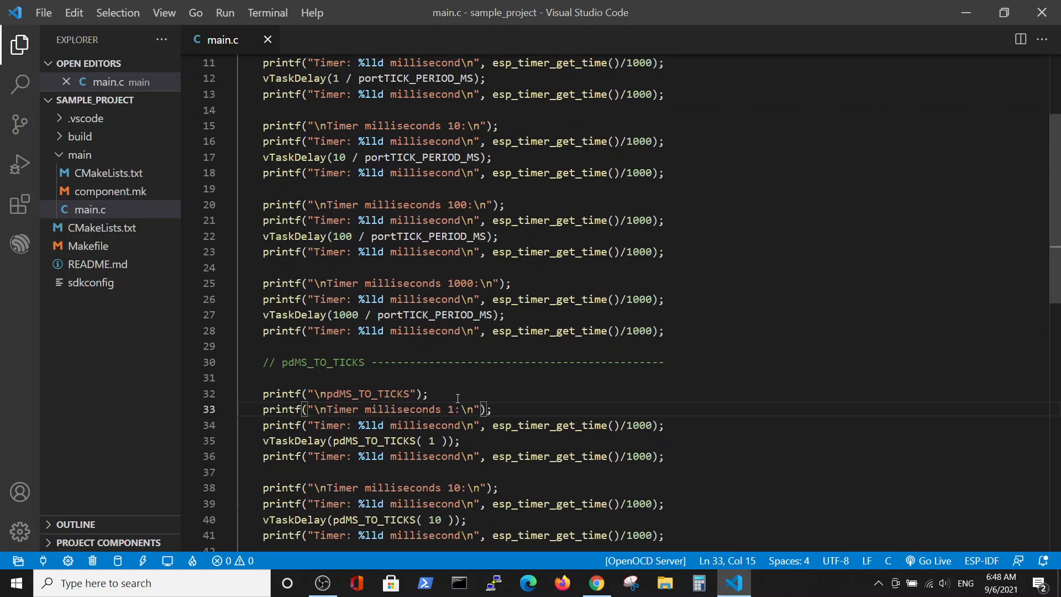
mouse_move(450, 382)
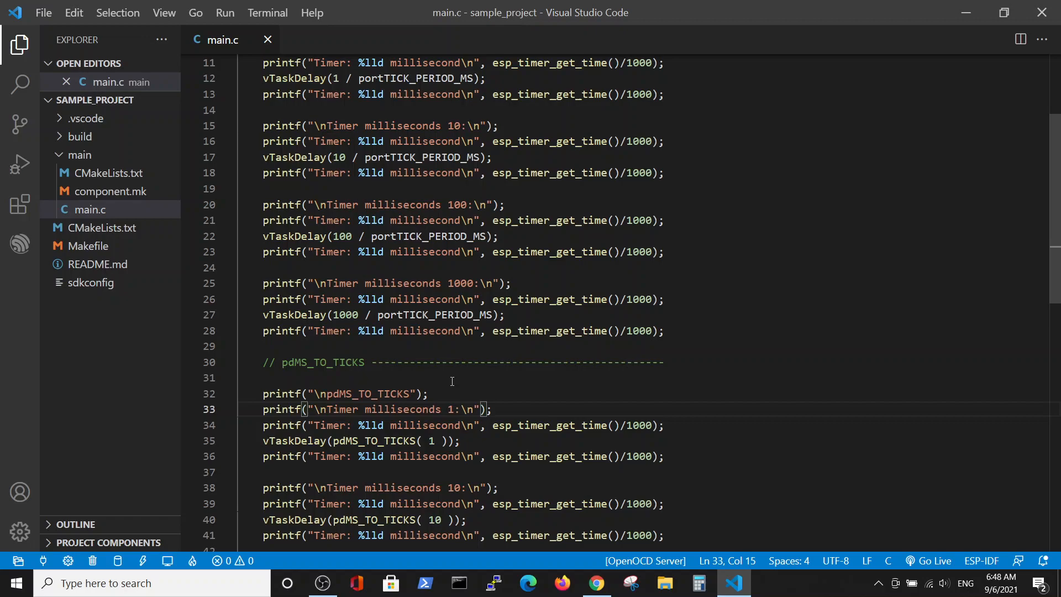
mouse_move(468, 403)
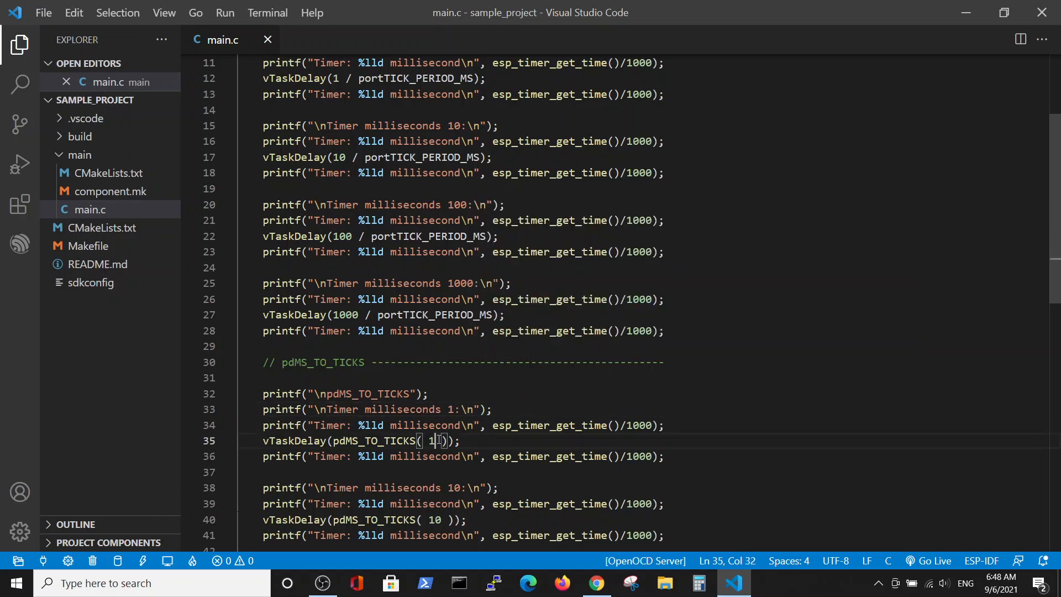
scroll(down, 3)
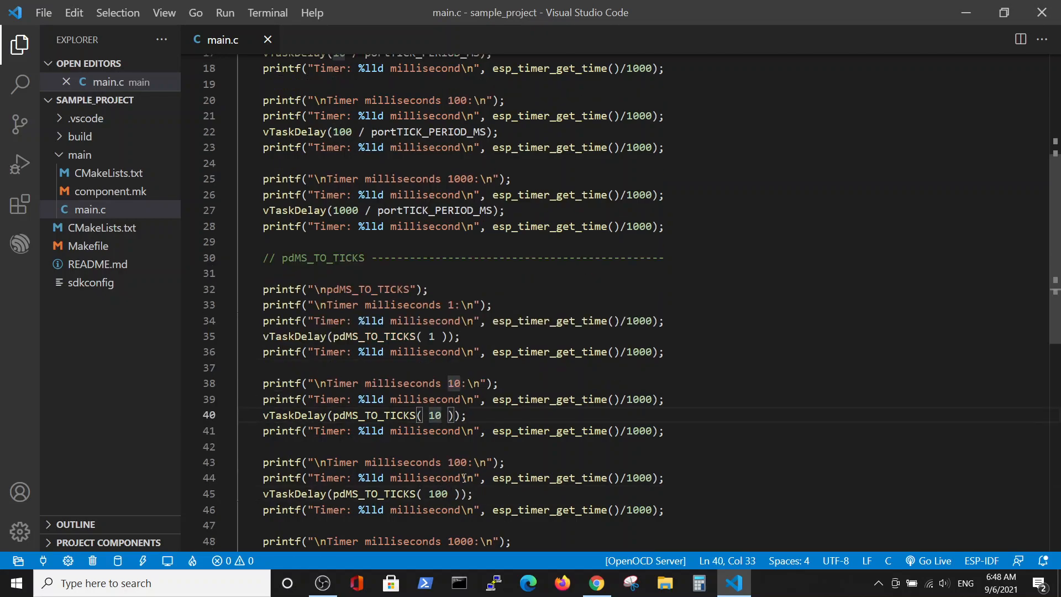
scroll(down, 3)
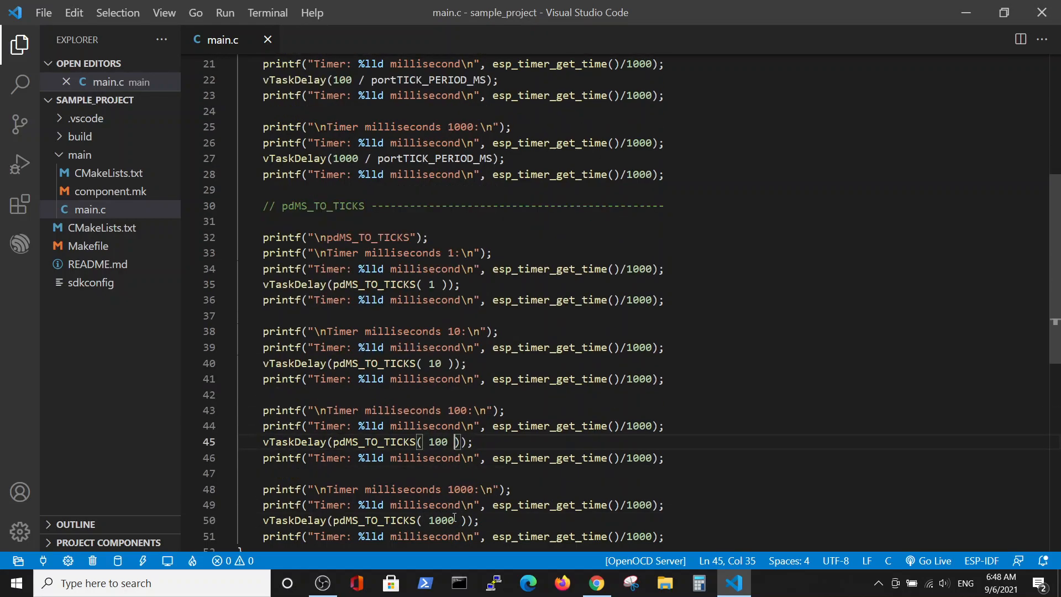
scroll(up, 3)
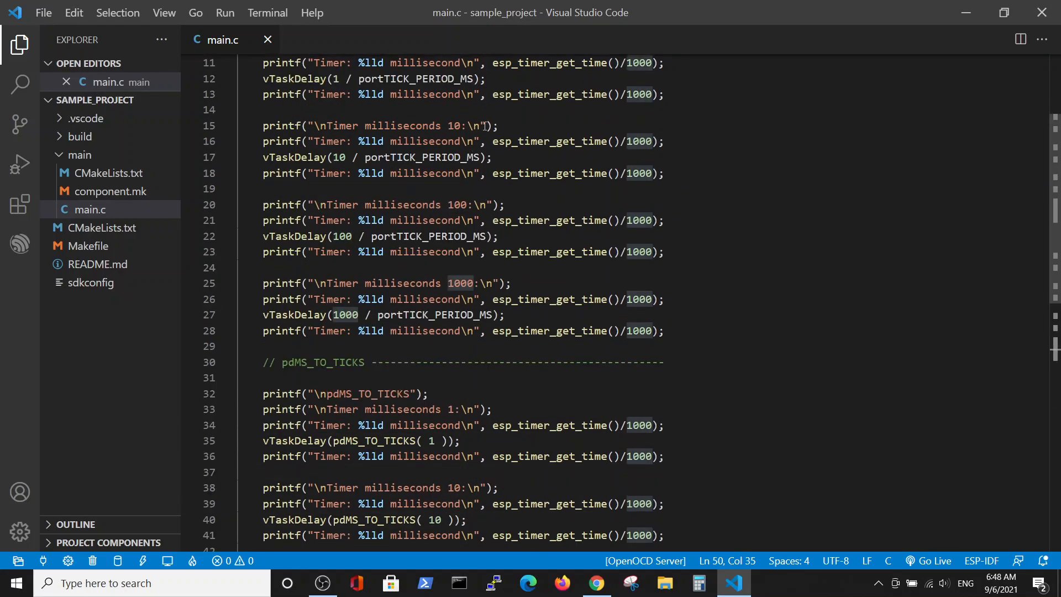
mouse_move(484, 239)
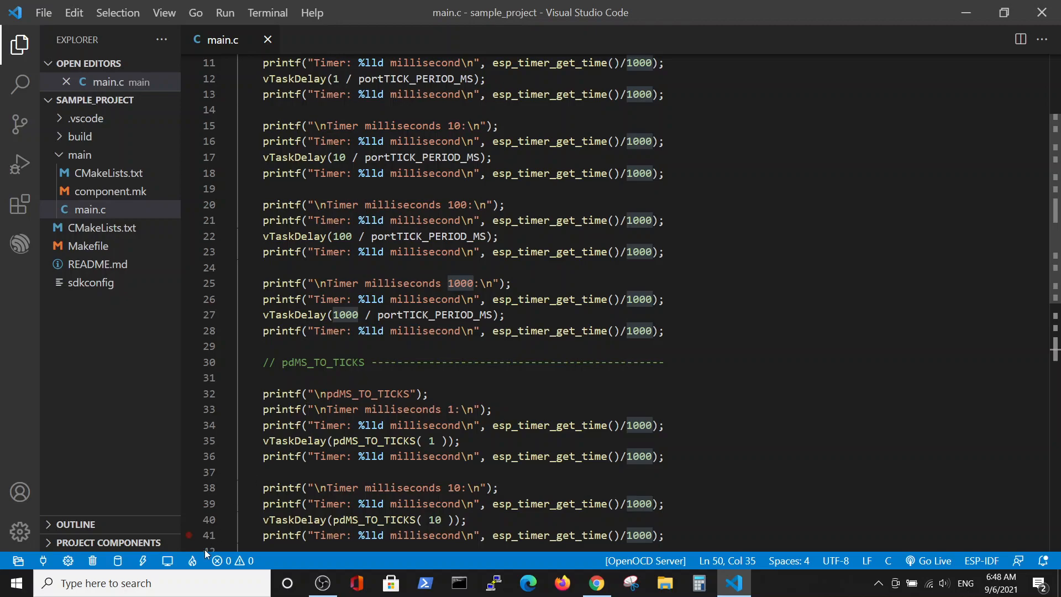
mouse_move(192, 561)
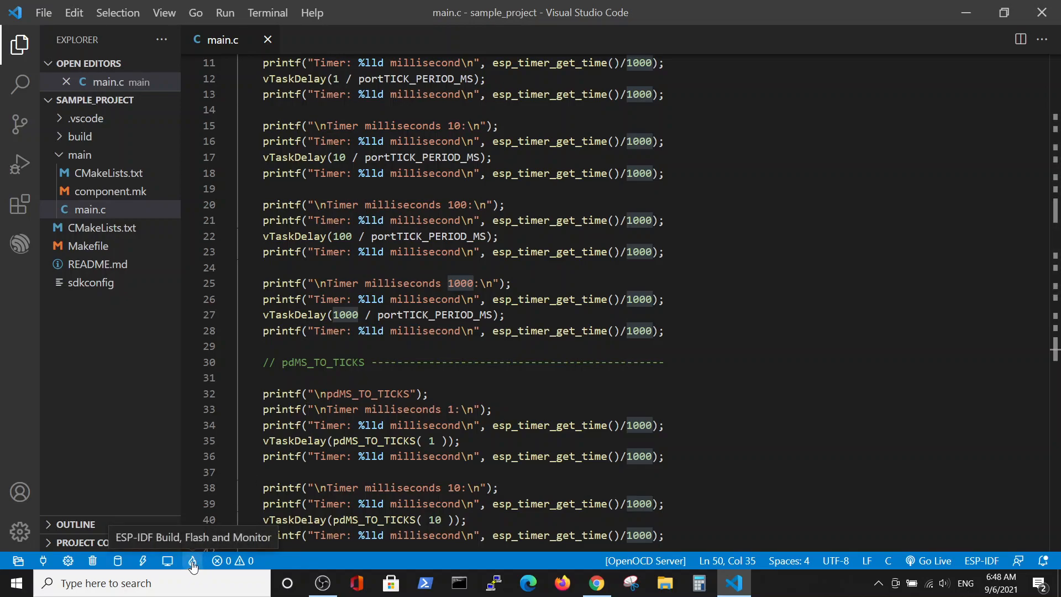
click(192, 561)
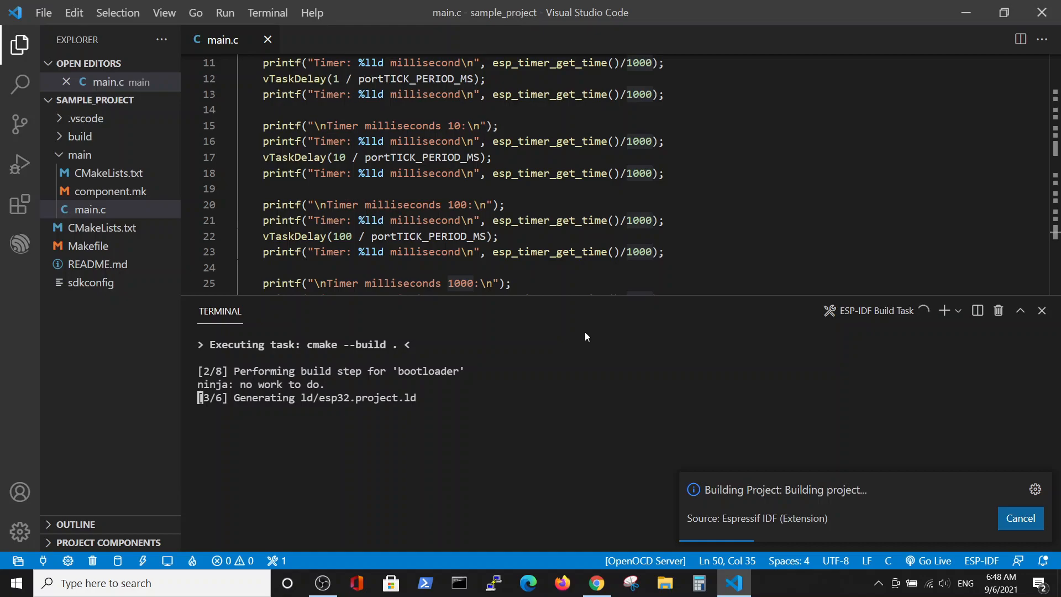
mouse_move(818, 337)
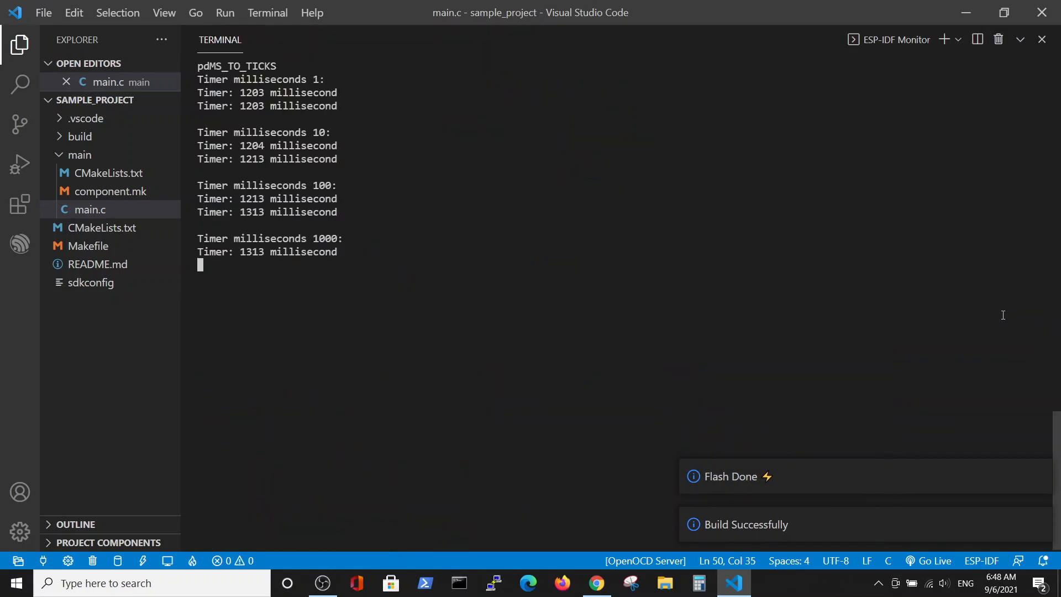
scroll(up, 3)
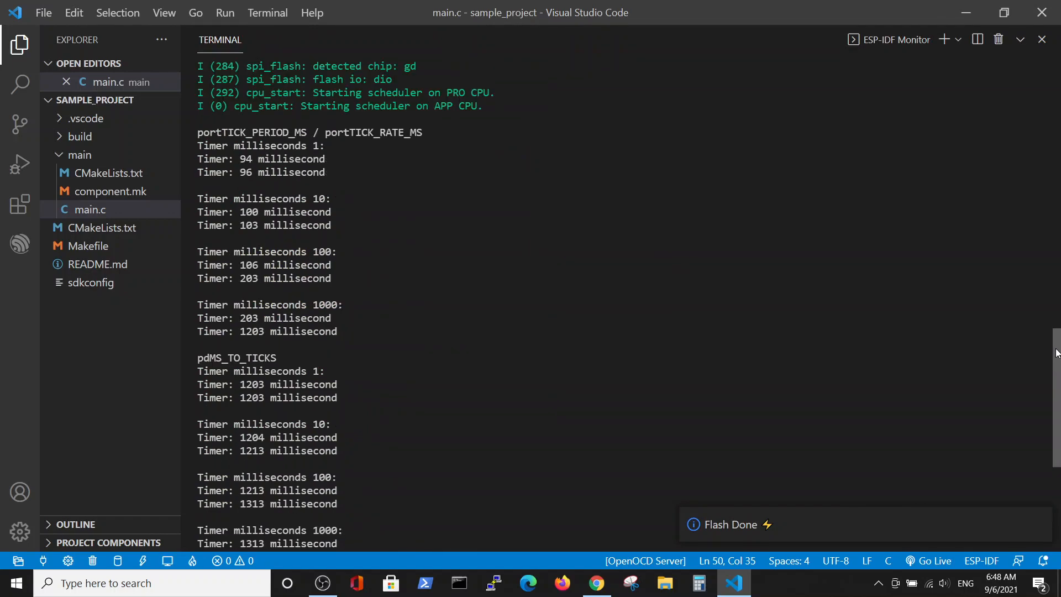
scroll(down, 3)
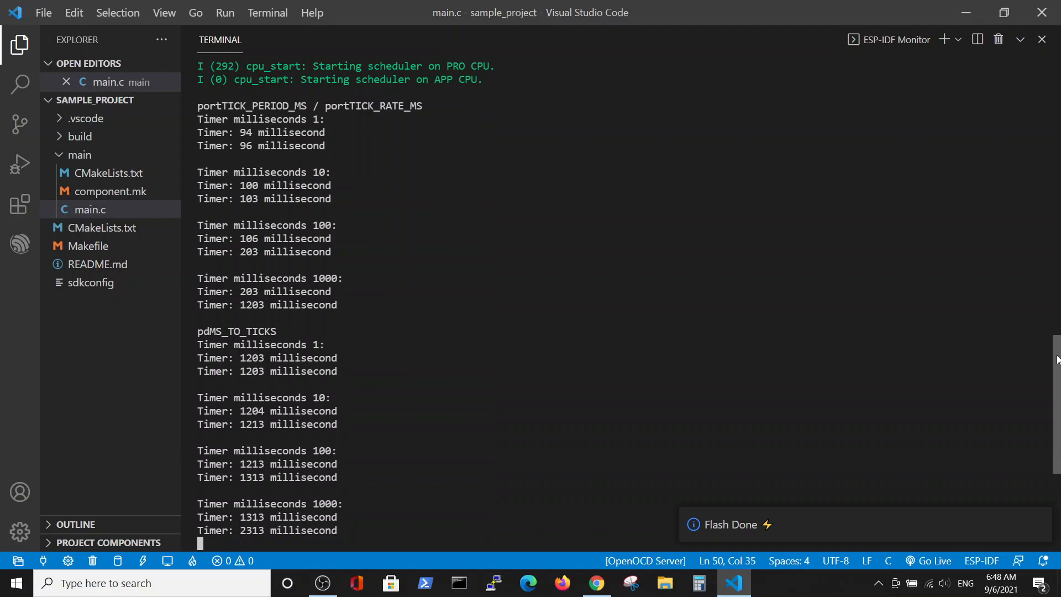
scroll(up, 3)
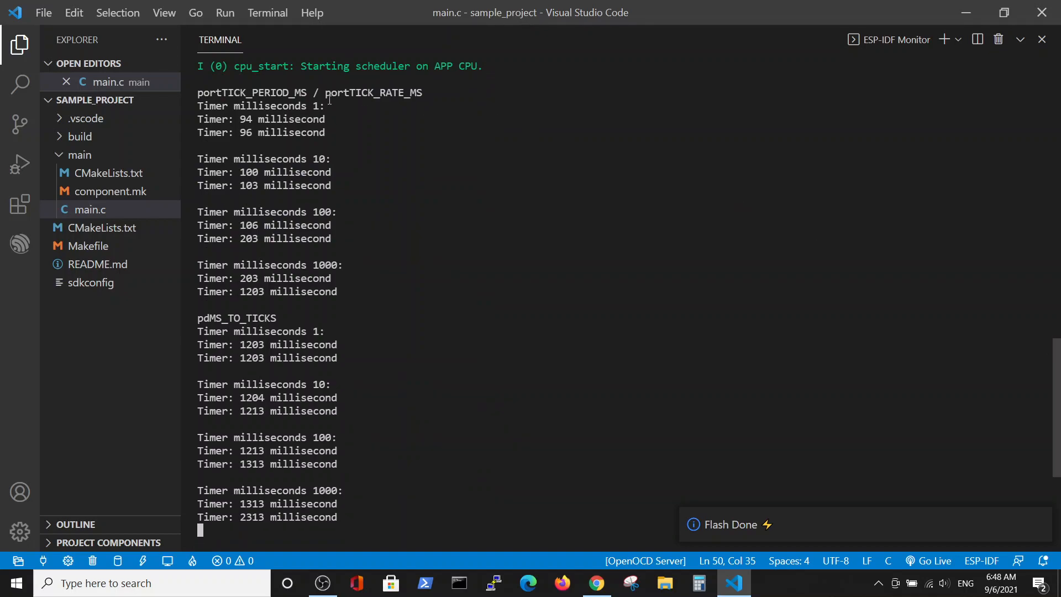
mouse_move(333, 143)
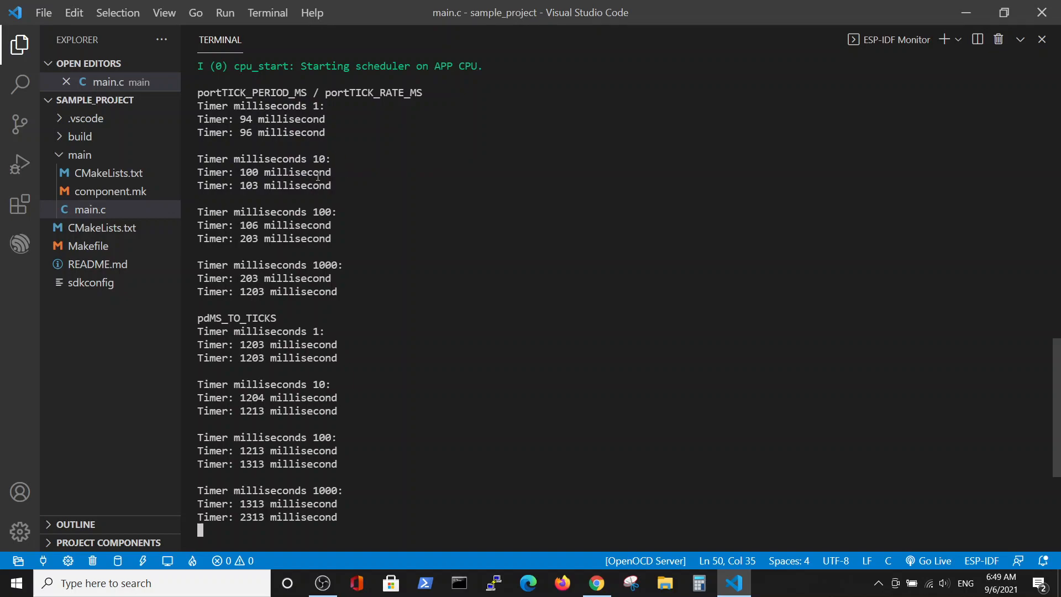
mouse_move(335, 135)
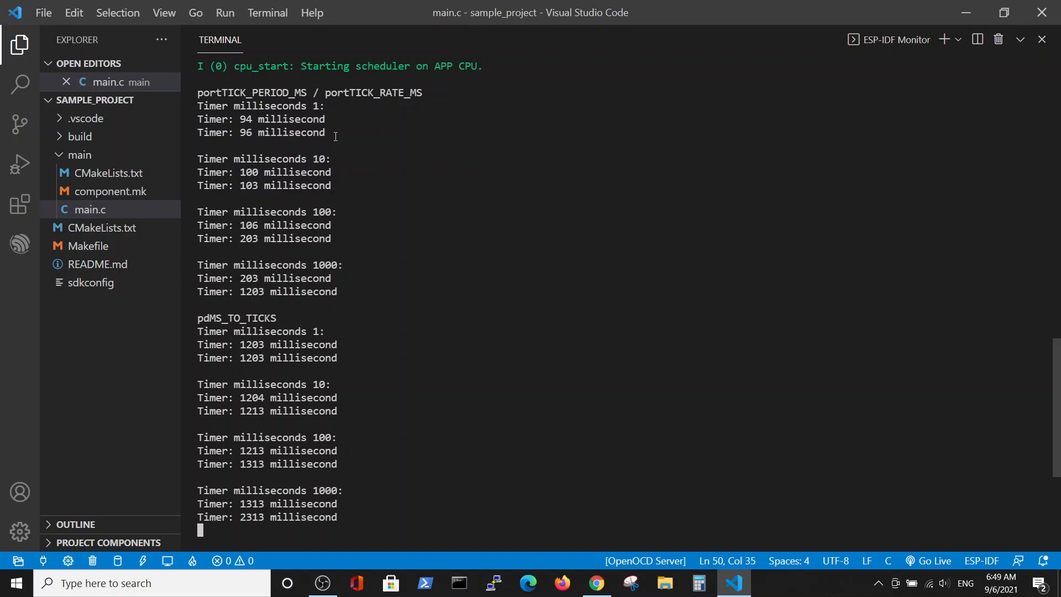
mouse_move(324, 155)
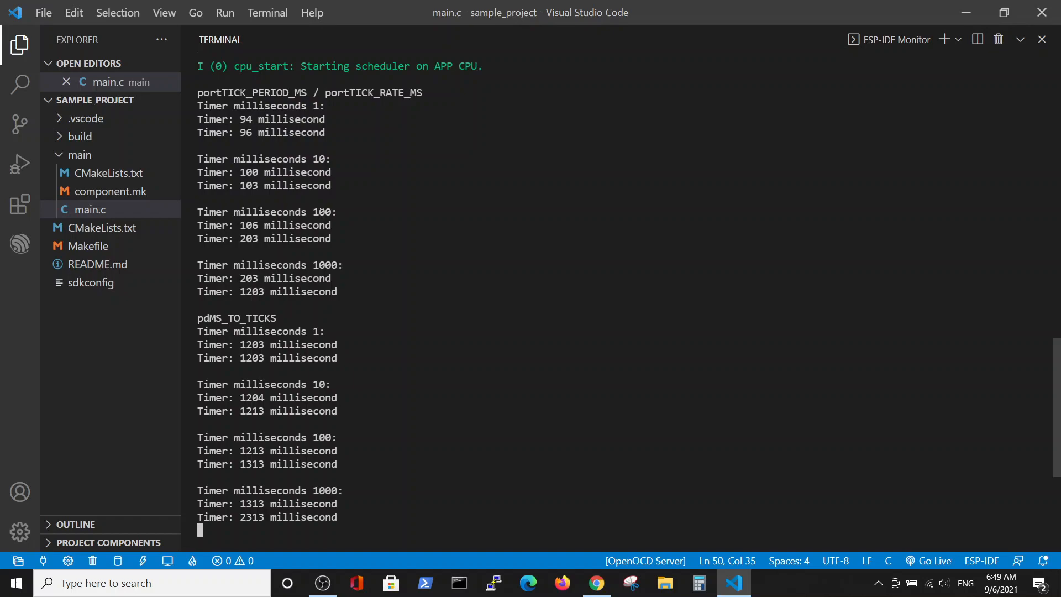
mouse_move(352, 296)
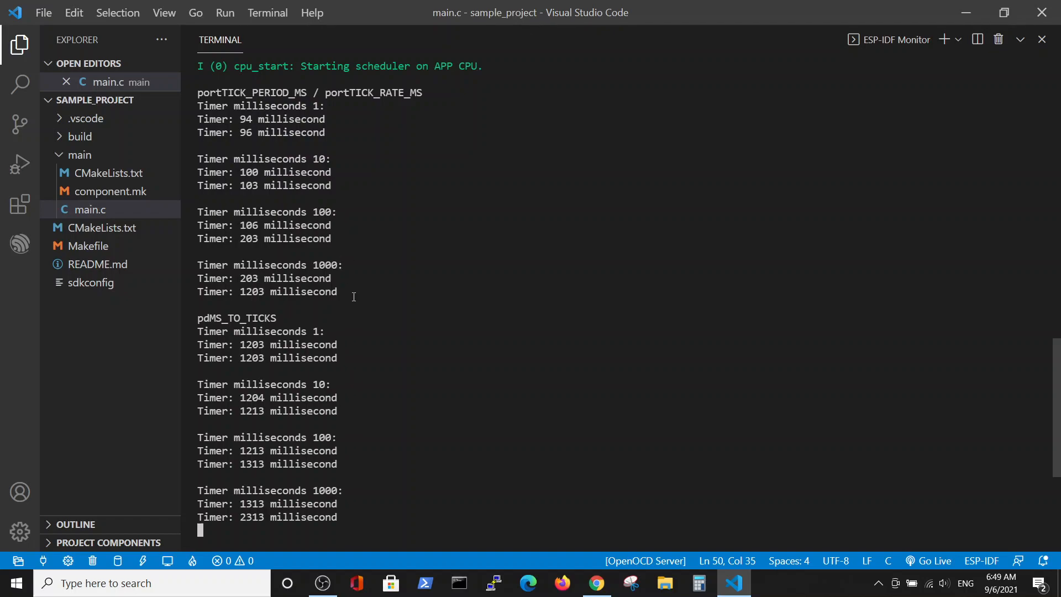
mouse_move(356, 267)
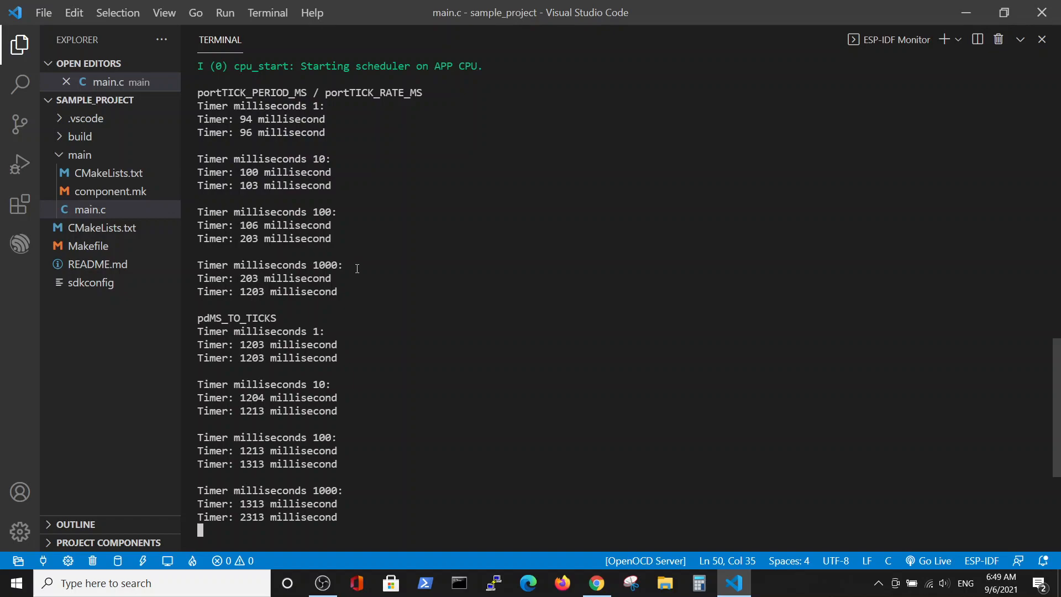
mouse_move(236, 353)
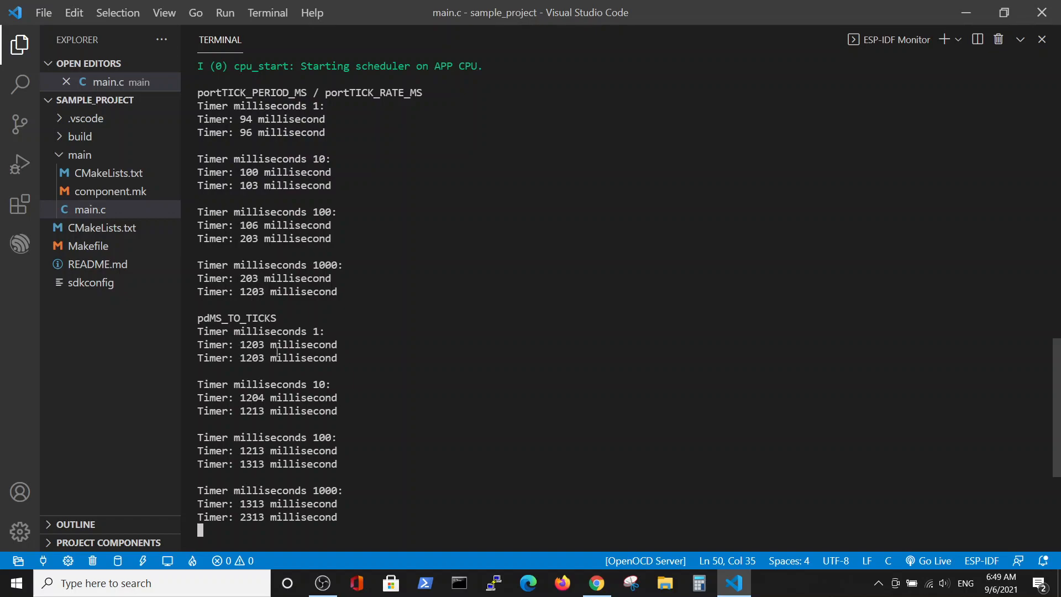
mouse_move(322, 398)
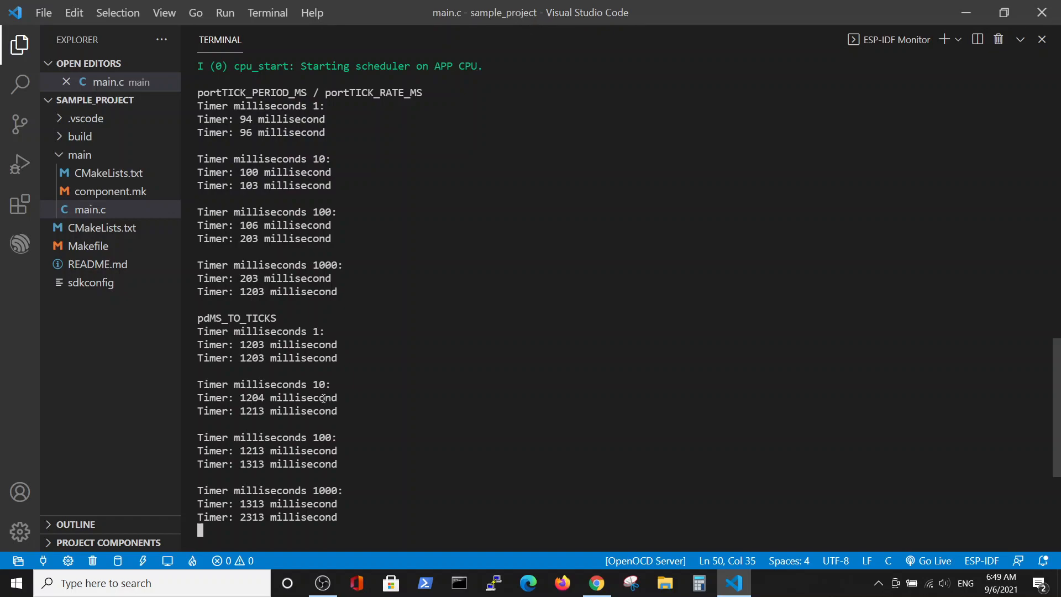